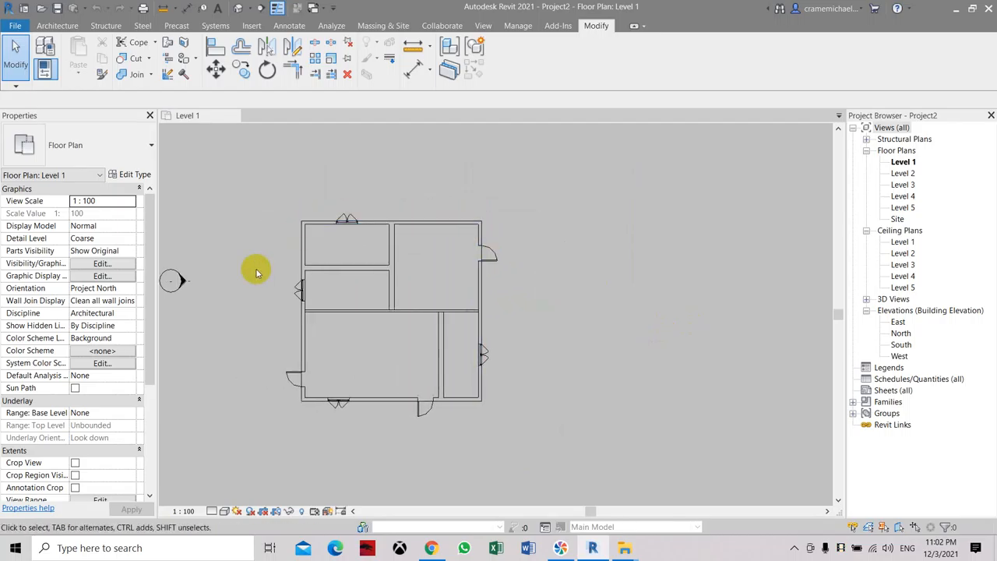
pyautogui.moveTo(326, 107)
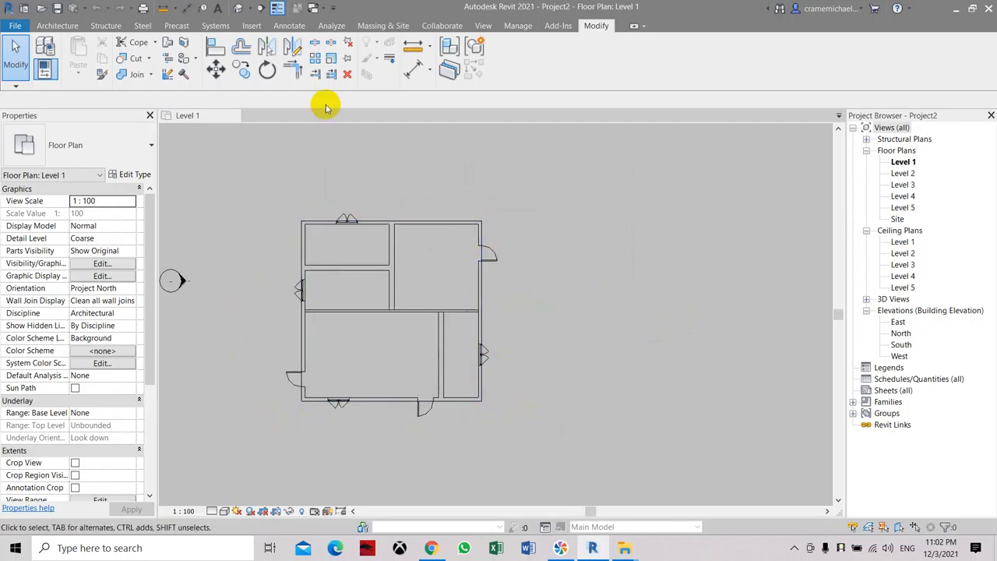
# - View the house in 3D, then return to the Level 1 floor plan
pyautogui.click(267, 45)
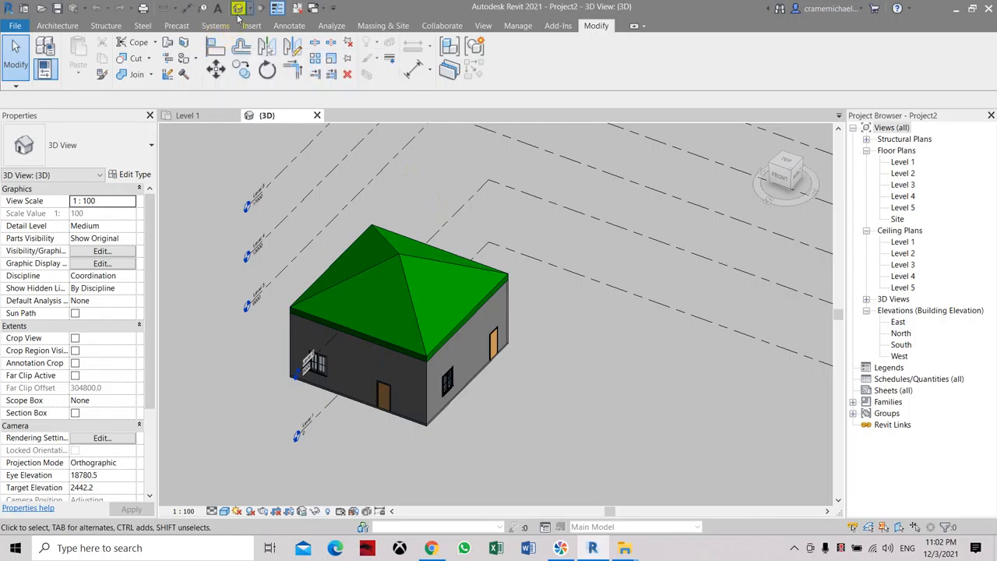
pyautogui.doubleClick(902, 161)
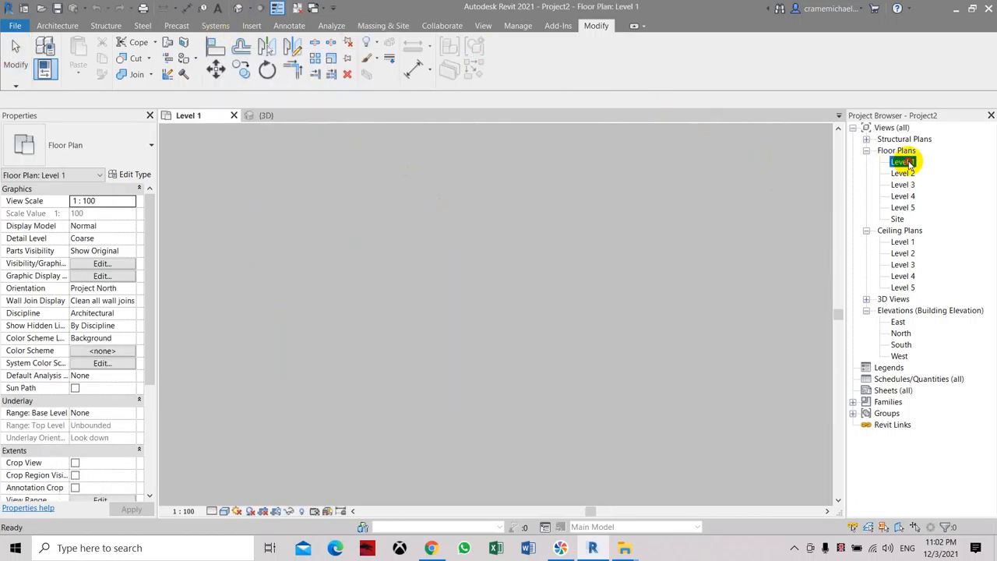
pyautogui.doubleClick(902, 161)
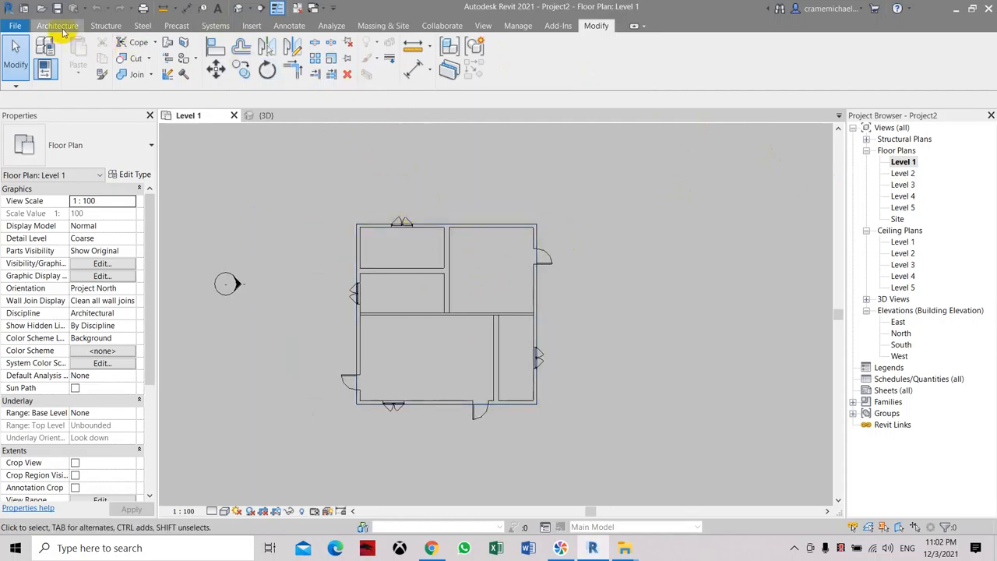
# - Draw a vertical grid along the left wall and relabel its bubble A
pyautogui.click(57, 25)
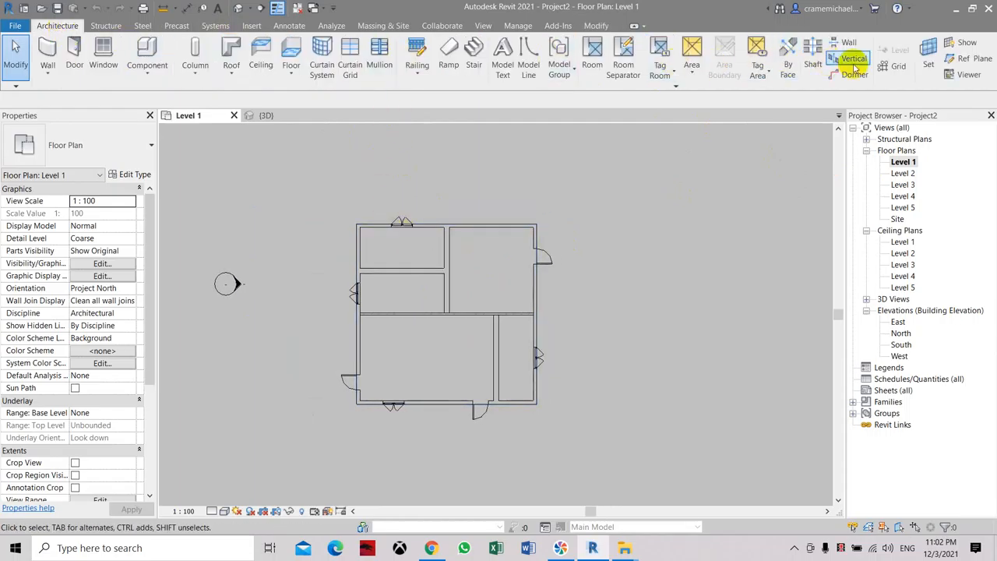
pyautogui.moveTo(46, 28)
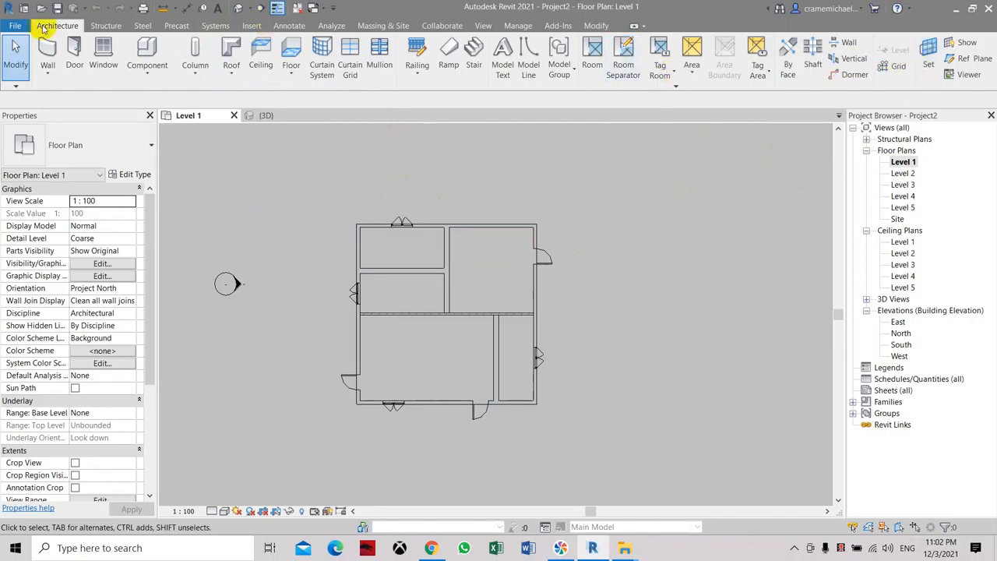
pyautogui.moveTo(886, 67)
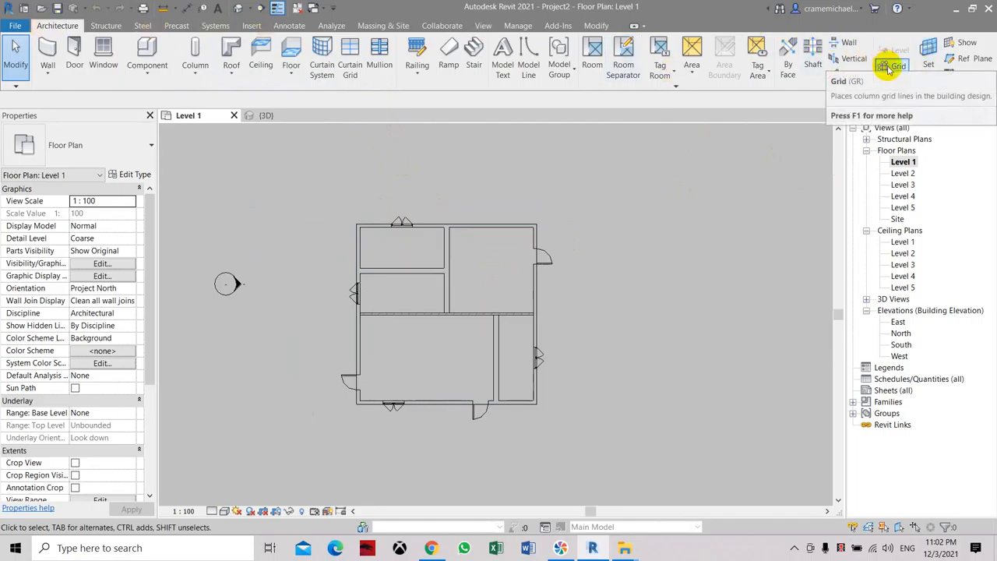
pyautogui.click(888, 54)
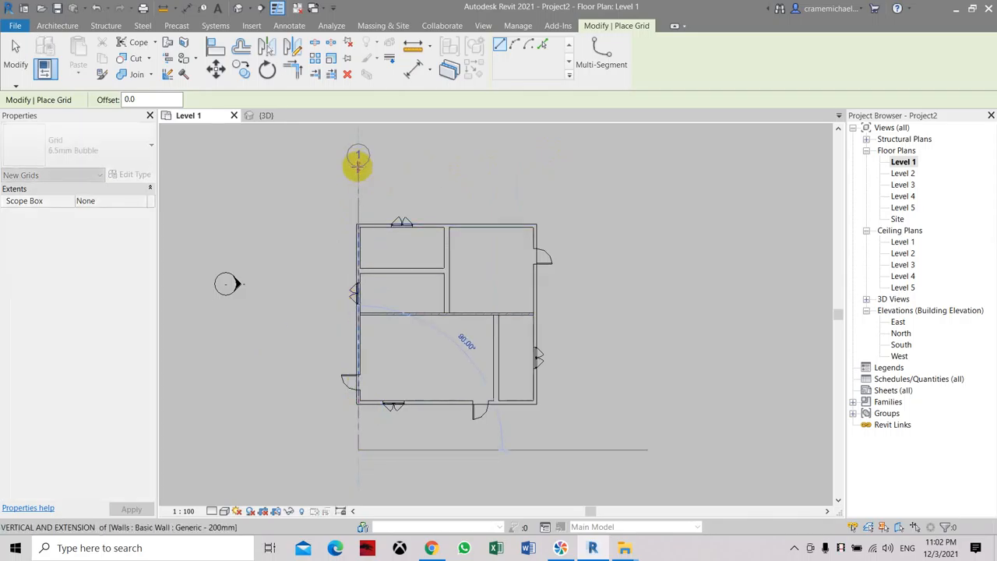
pyautogui.moveTo(358, 163)
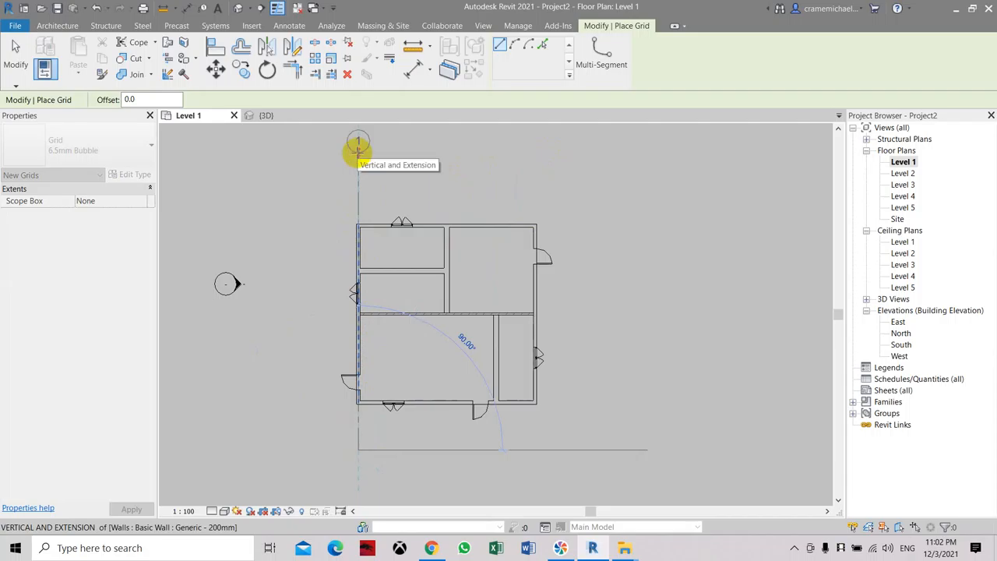
pyautogui.click(358, 142)
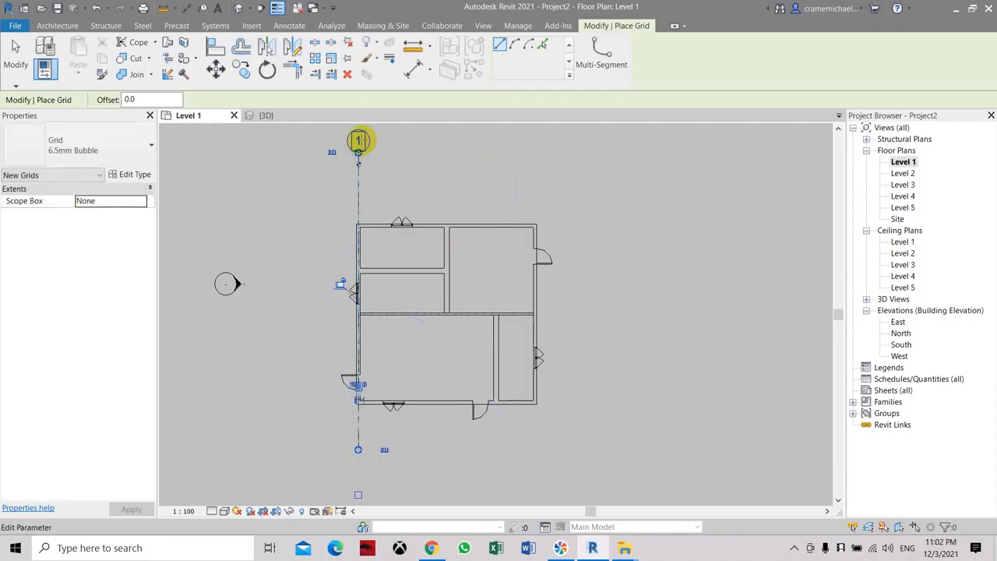
pyautogui.doubleClick(358, 140)
pyautogui.write('A')
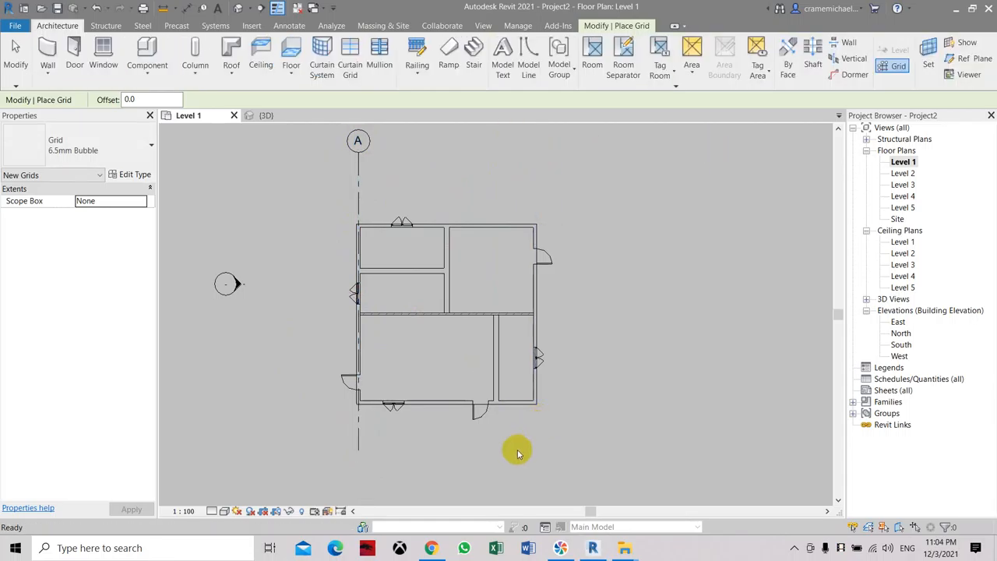
# - Draw vertical grid B along the right wall, starting level with grid A's end
pyautogui.click(893, 67)
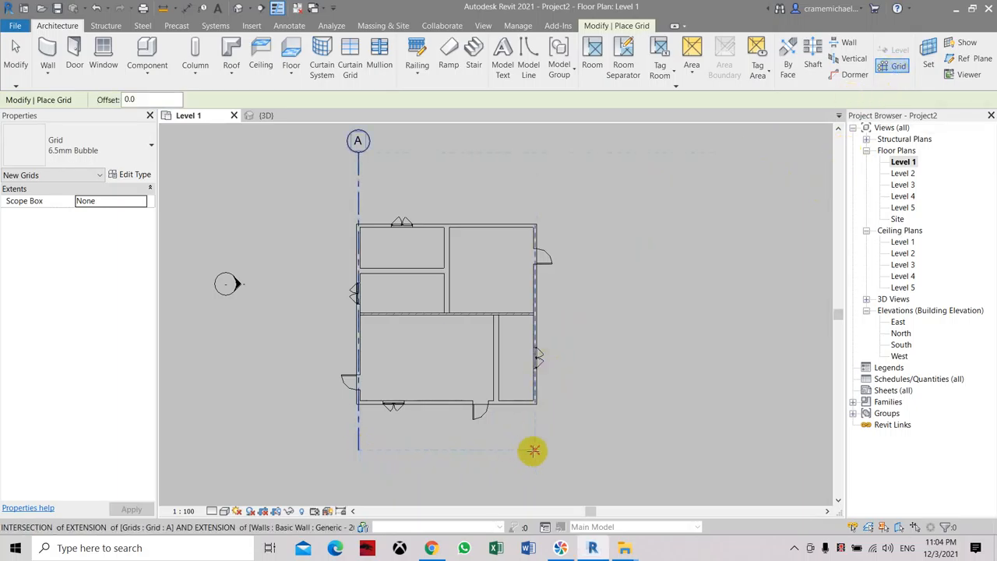
pyautogui.click(533, 451)
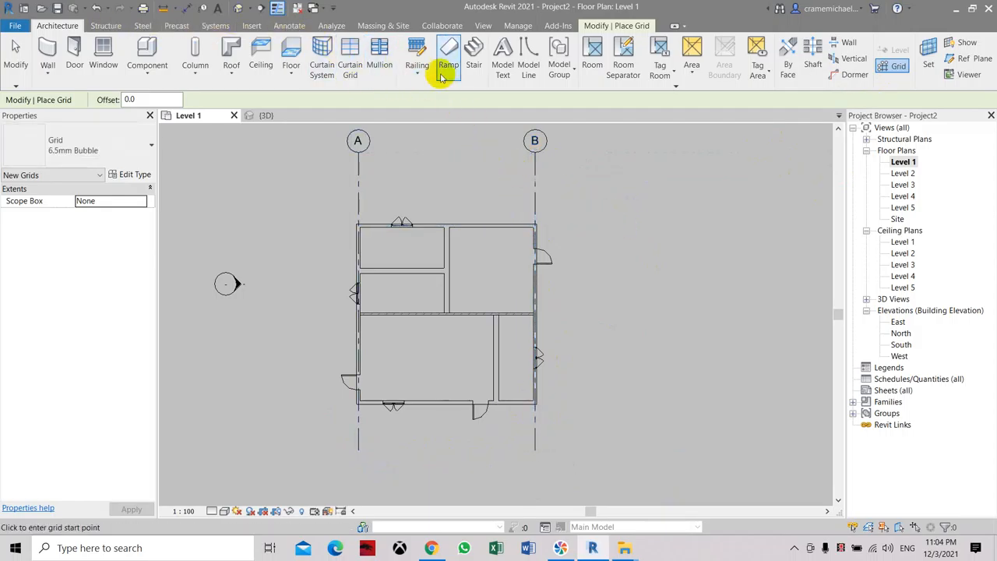
pyautogui.moveTo(469, 200)
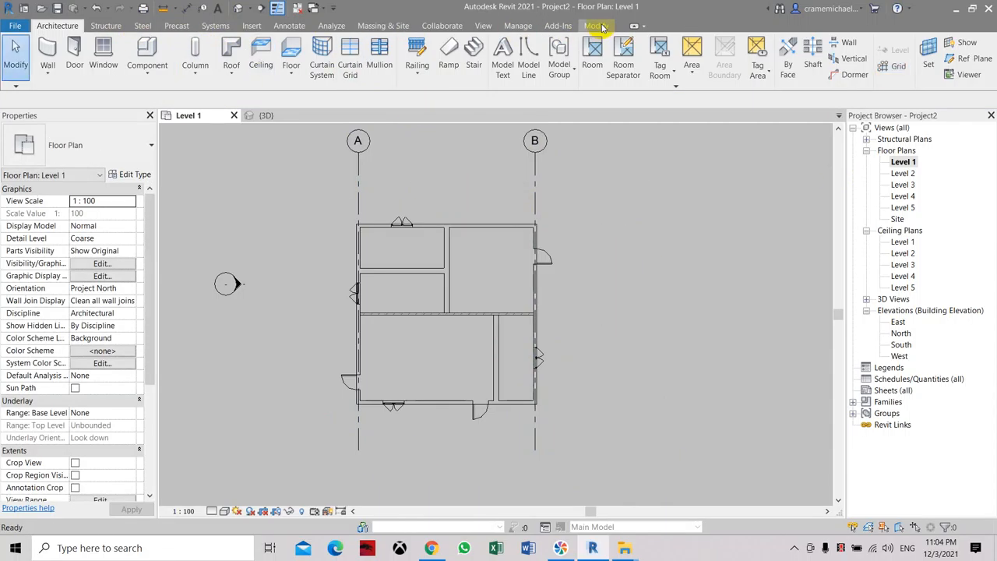
# - Place an aligned dimension between grids A and B and enter 8000 as the spacing
pyautogui.click(595, 26)
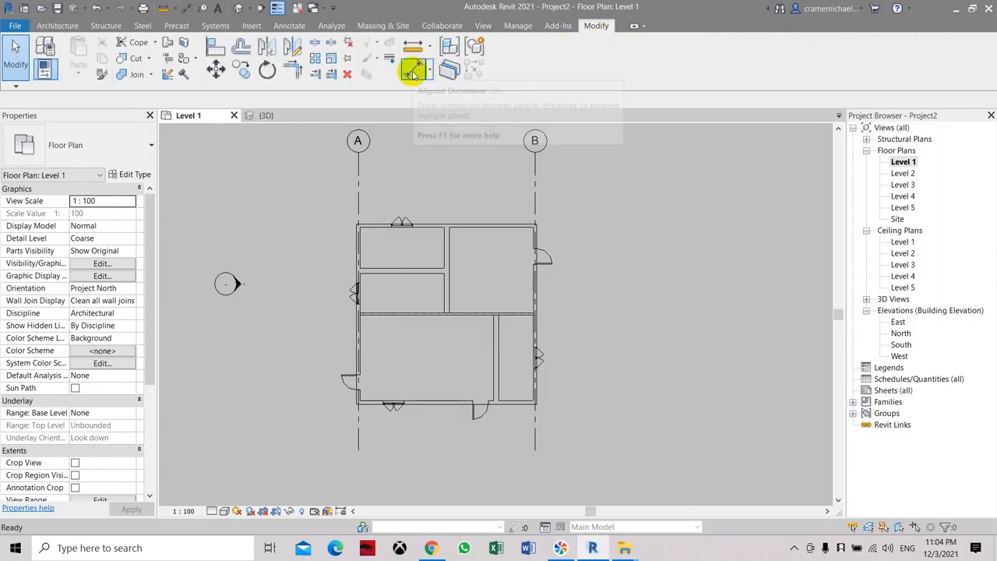
pyautogui.click(416, 69)
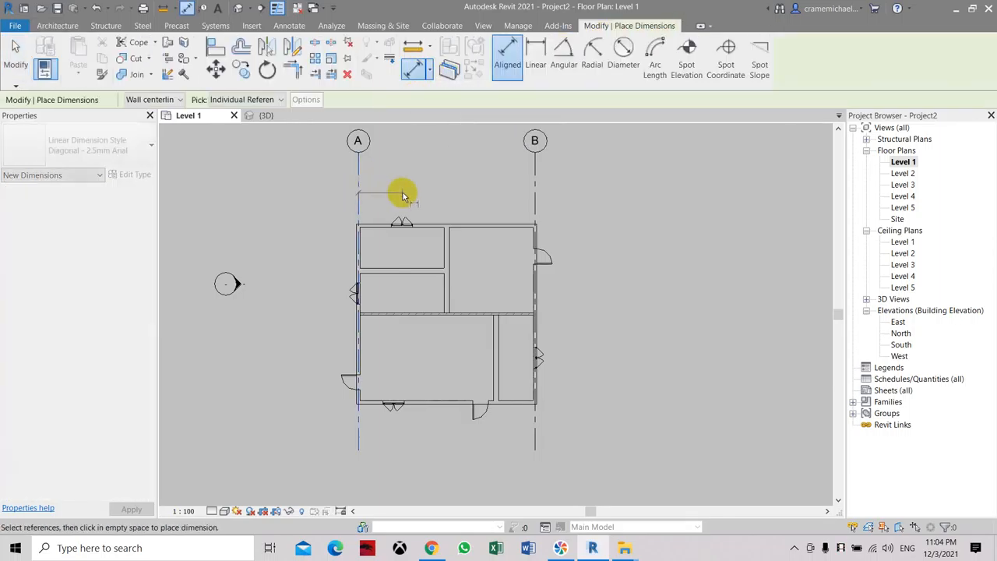
pyautogui.click(487, 185)
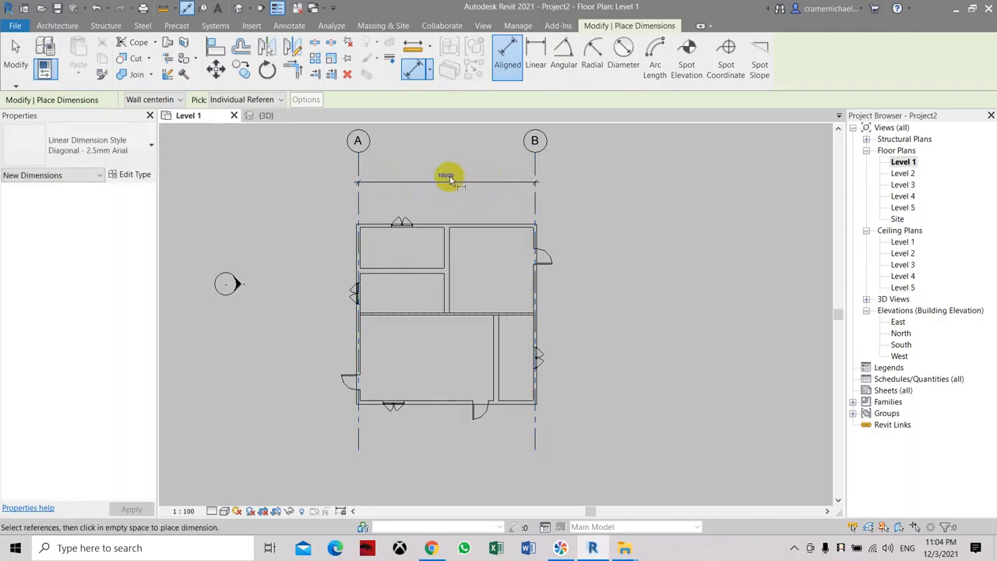
pyautogui.click(446, 183)
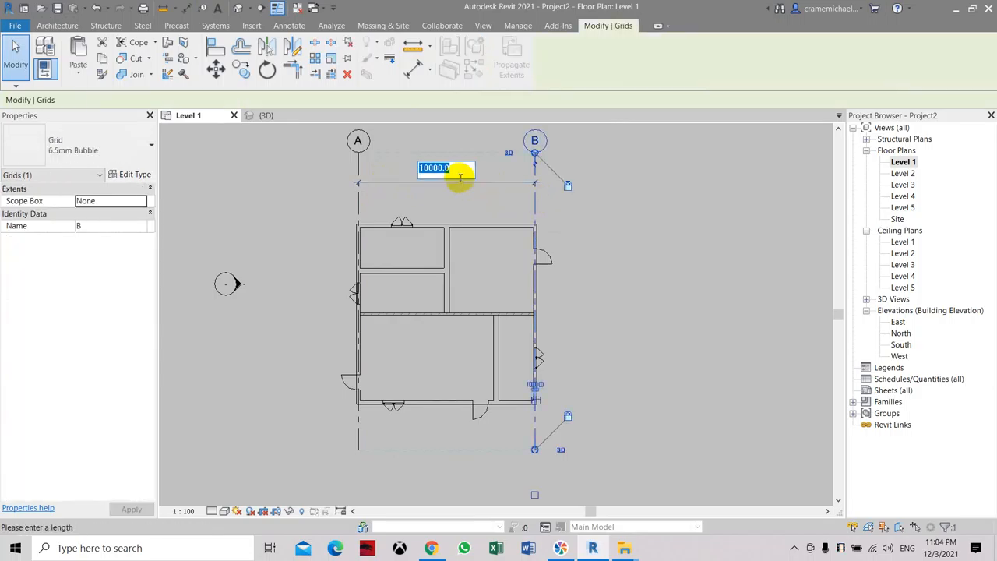
pyautogui.write('8000')
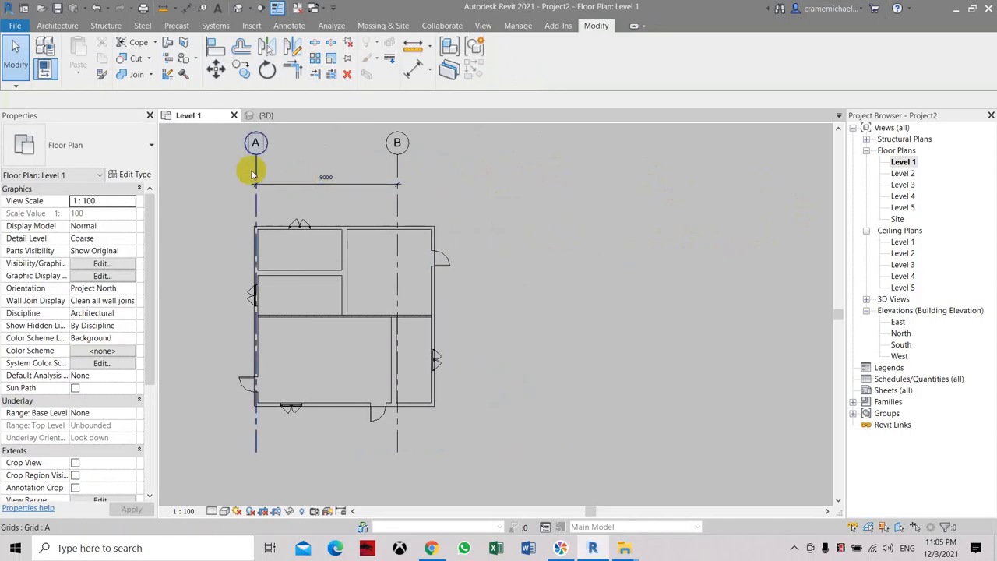
# - Add grid D with Create Similar from grid C and extend the dimension chain to D
pyautogui.click(57, 25)
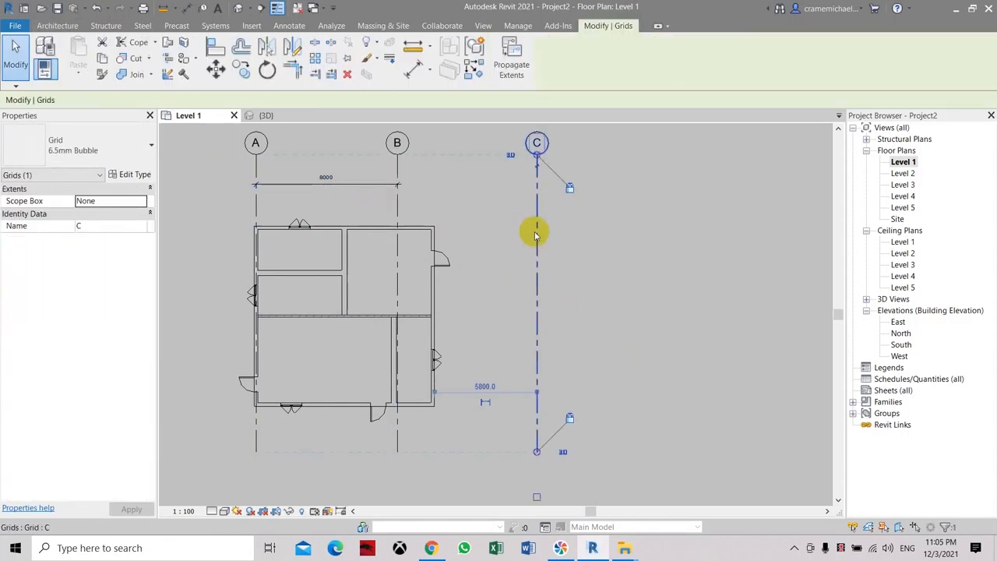
pyautogui.rightClick(535, 233)
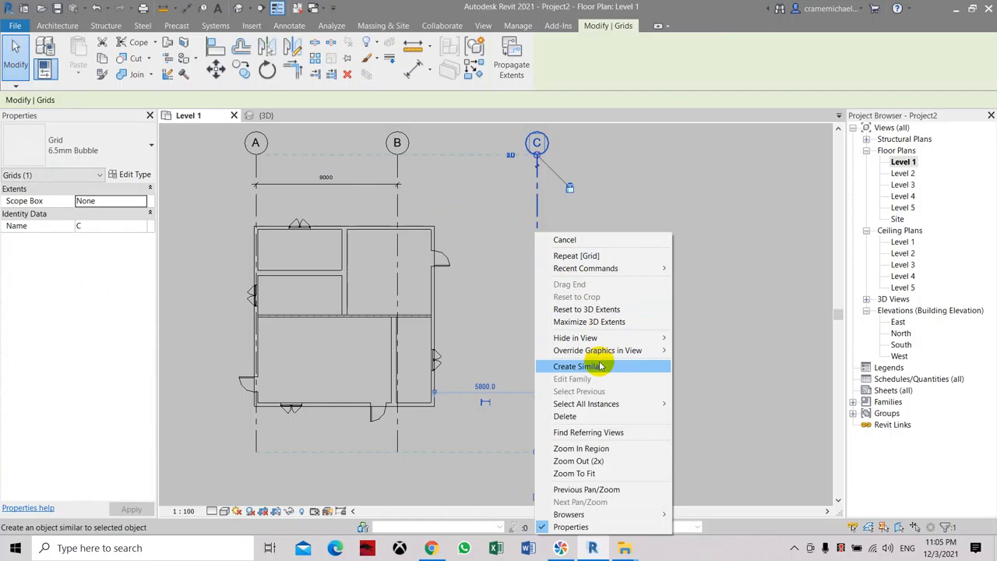
pyautogui.click(581, 366)
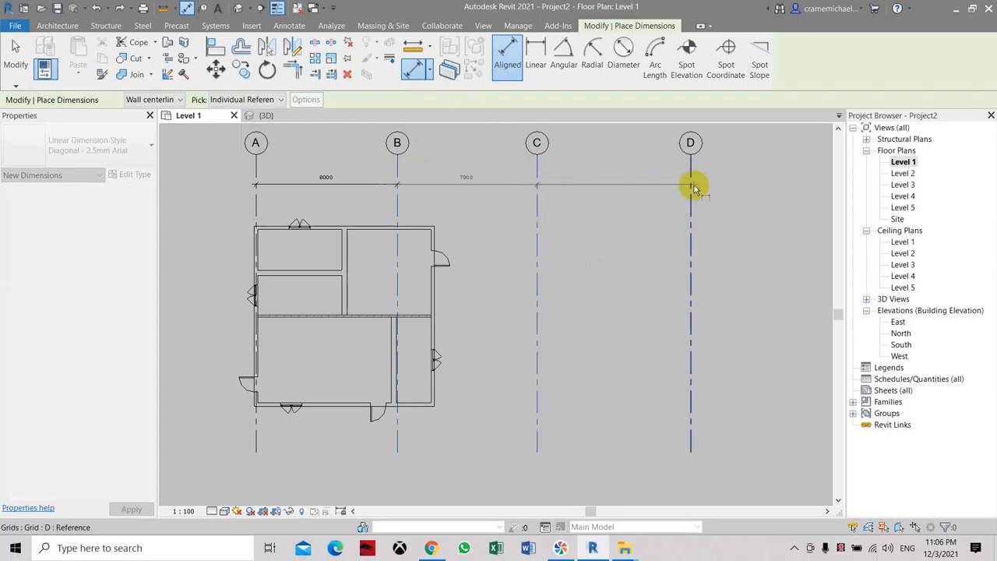
pyautogui.click(690, 185)
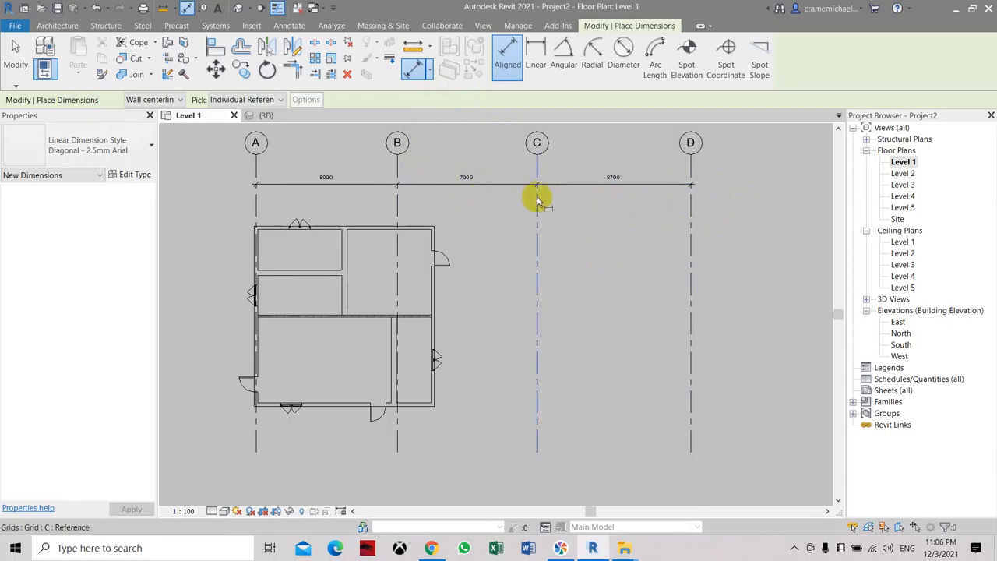
# - Finish the A–D dimension string and change the C–D spacing from 8600 to 8000
pyautogui.press('Escape')
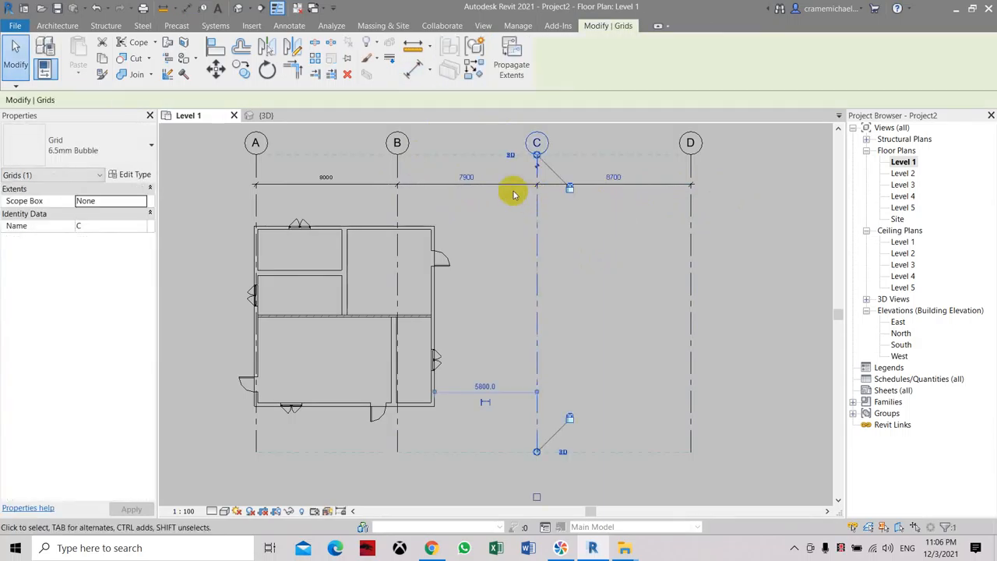
pyautogui.click(466, 177)
pyautogui.write('8000')
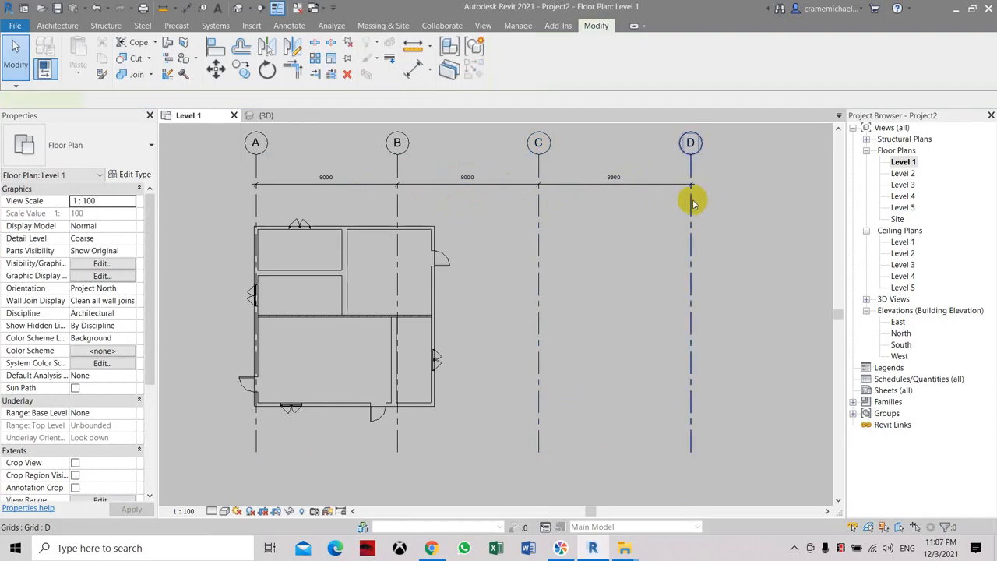
pyautogui.click(690, 187)
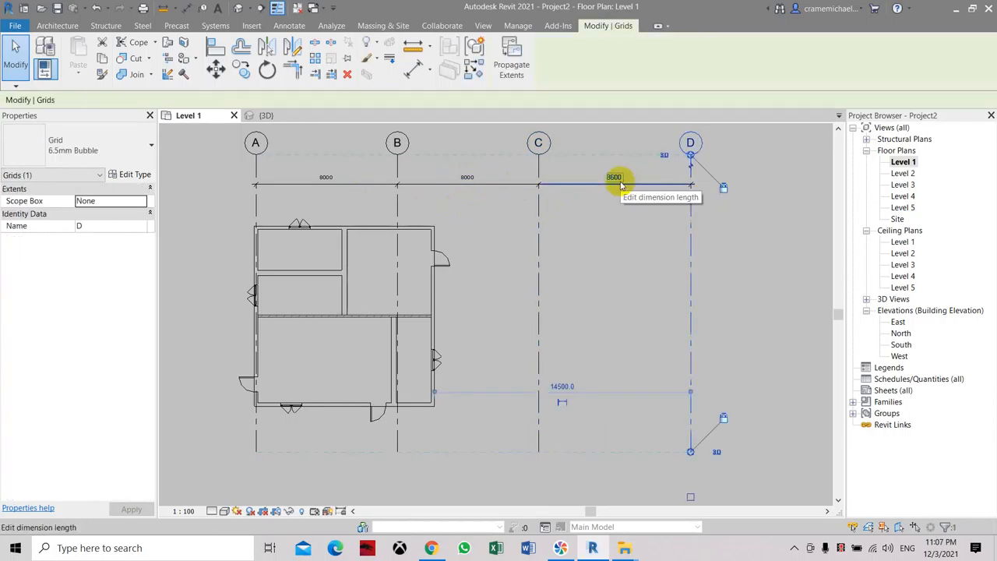
pyautogui.click(615, 177)
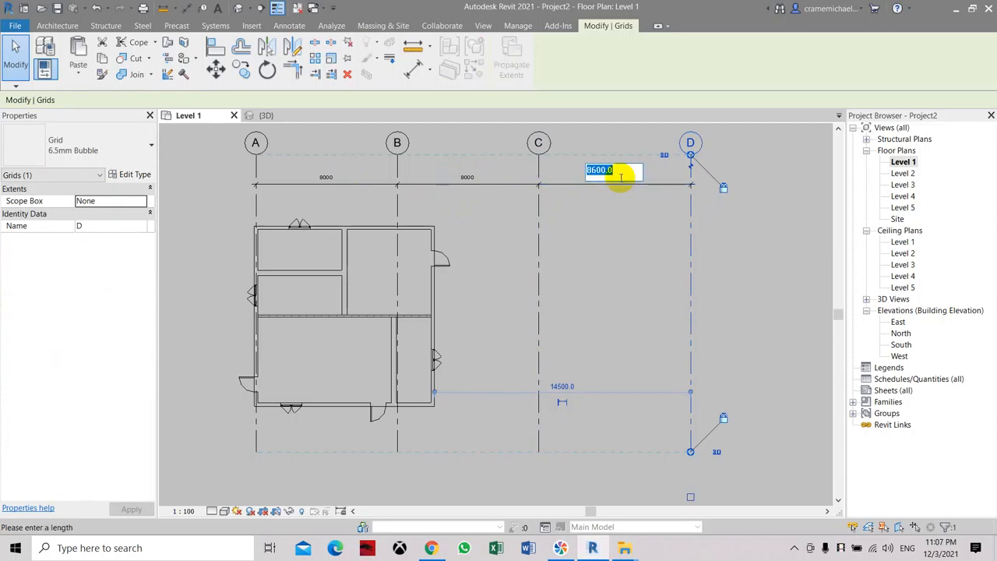
pyautogui.write('8000')
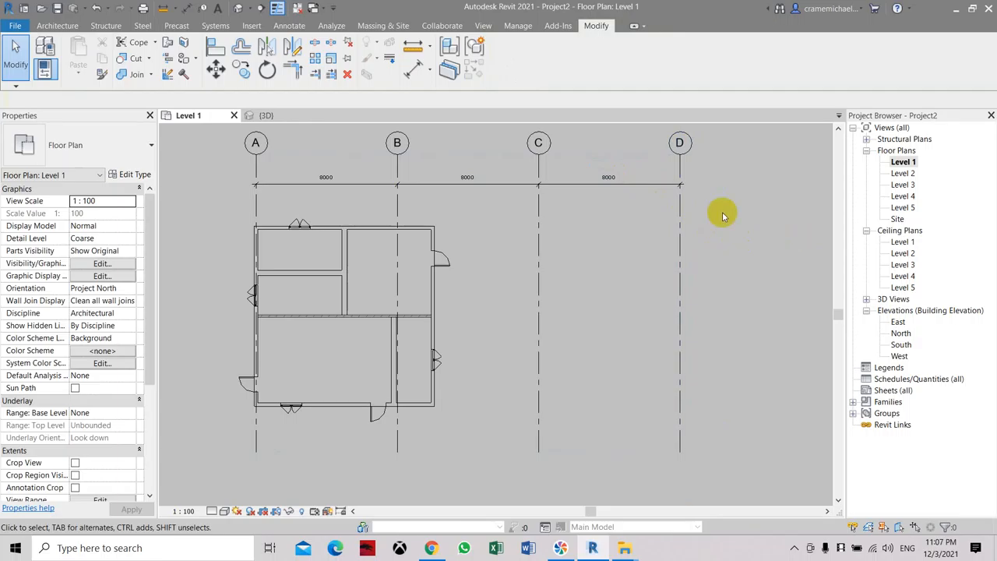
pyautogui.moveTo(721, 214); pyautogui.dragTo(355, 230)
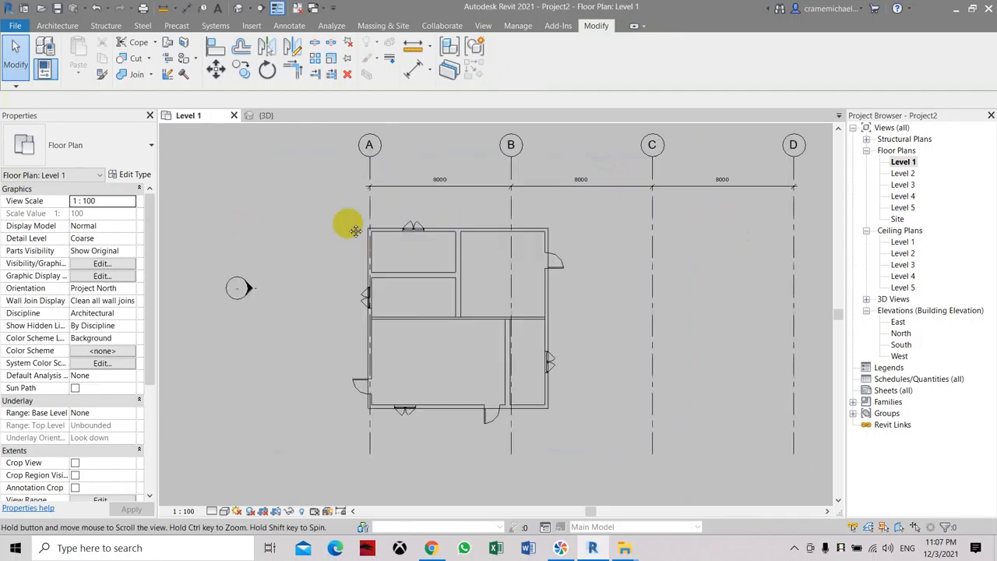
pyautogui.moveTo(355, 231); pyautogui.dragTo(775, 236)
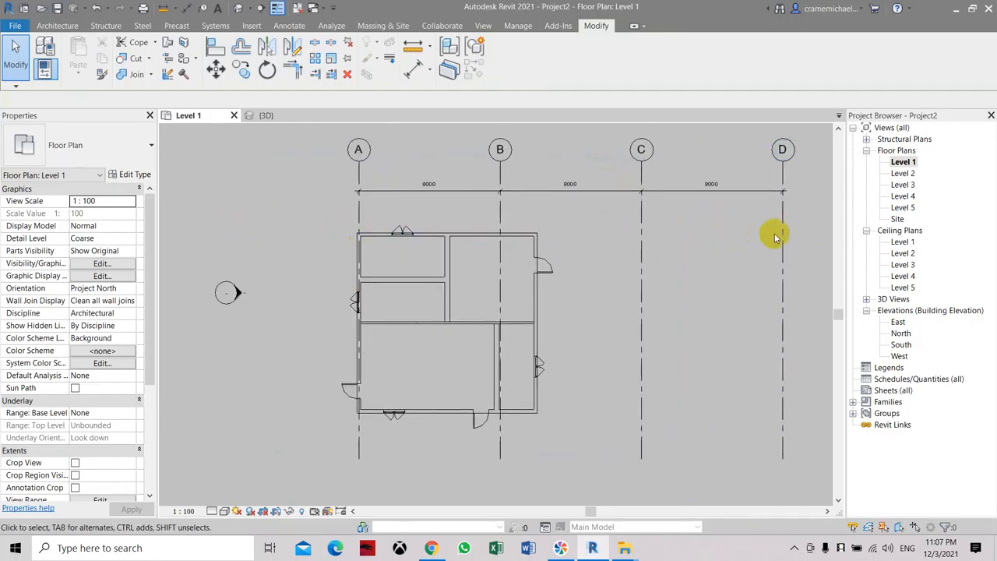
pyautogui.moveTo(335, 181)
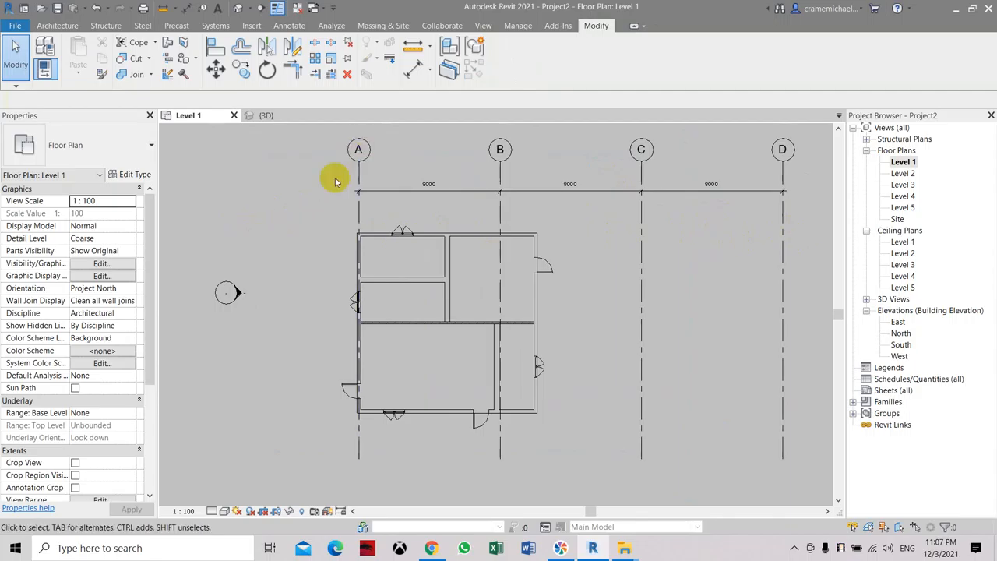
pyautogui.moveTo(387, 156)
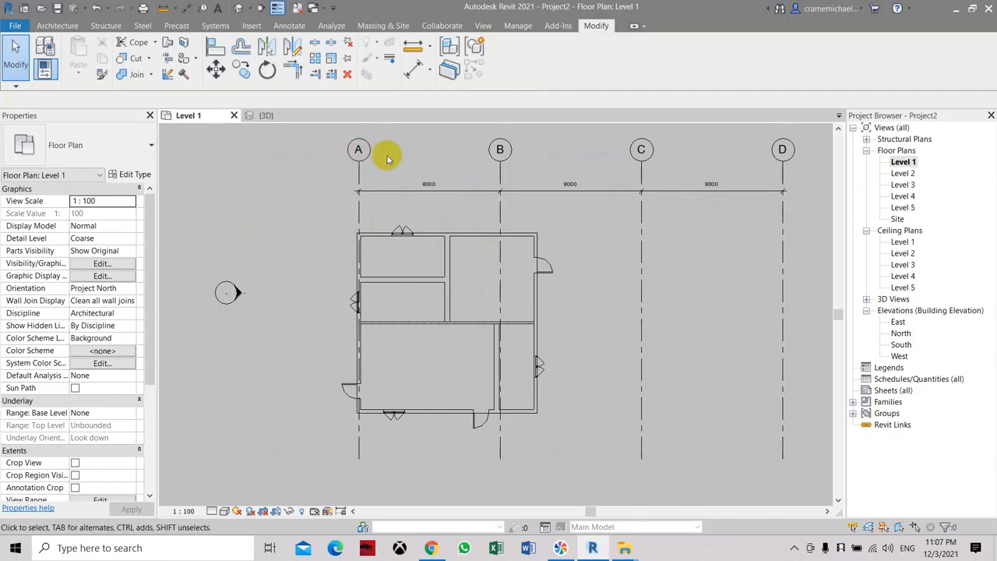
# - Start horizontal grid 1 from a point left of the building along the top wall
pyautogui.click(57, 26)
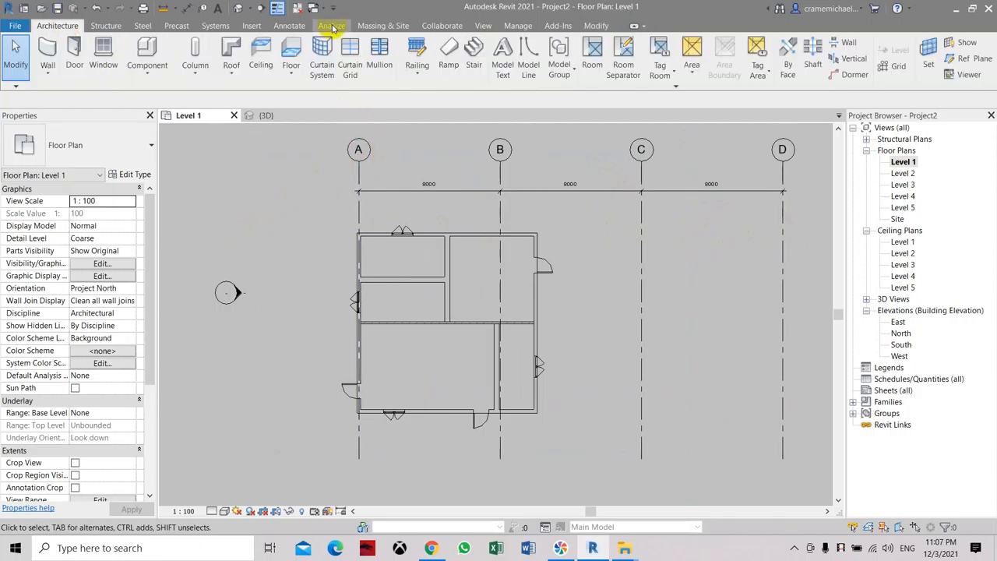
pyautogui.click(900, 54)
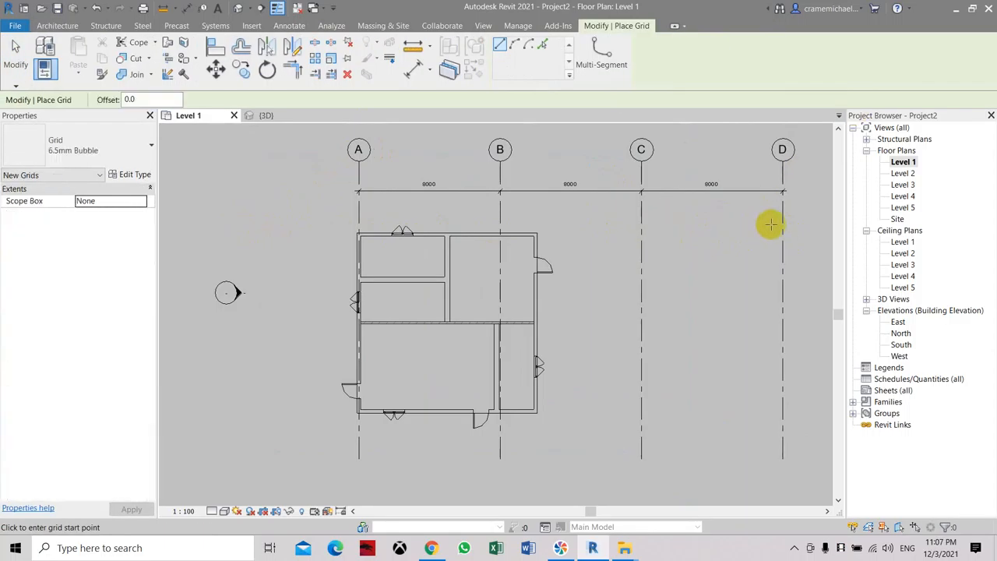
pyautogui.moveTo(808, 224)
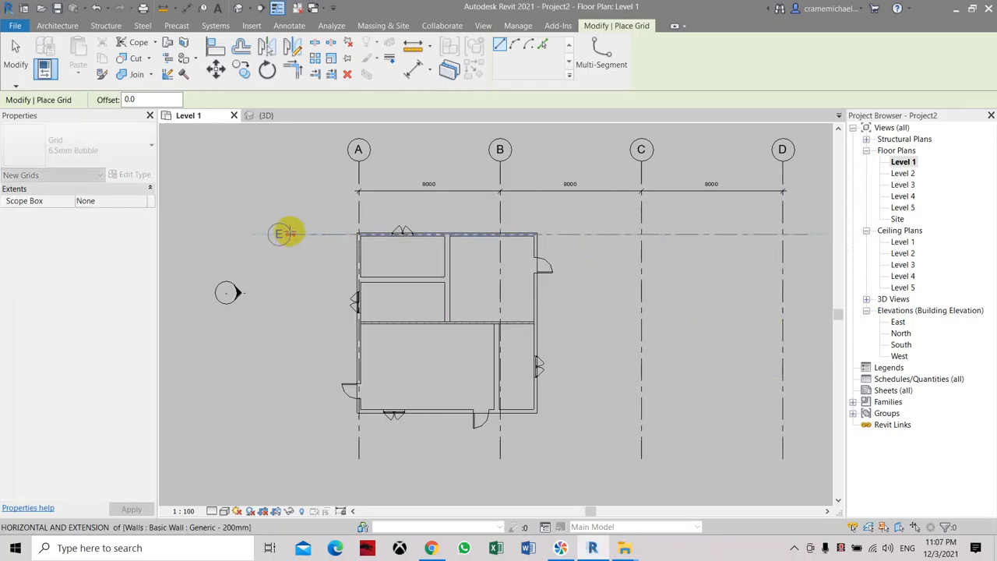
pyautogui.click(278, 234)
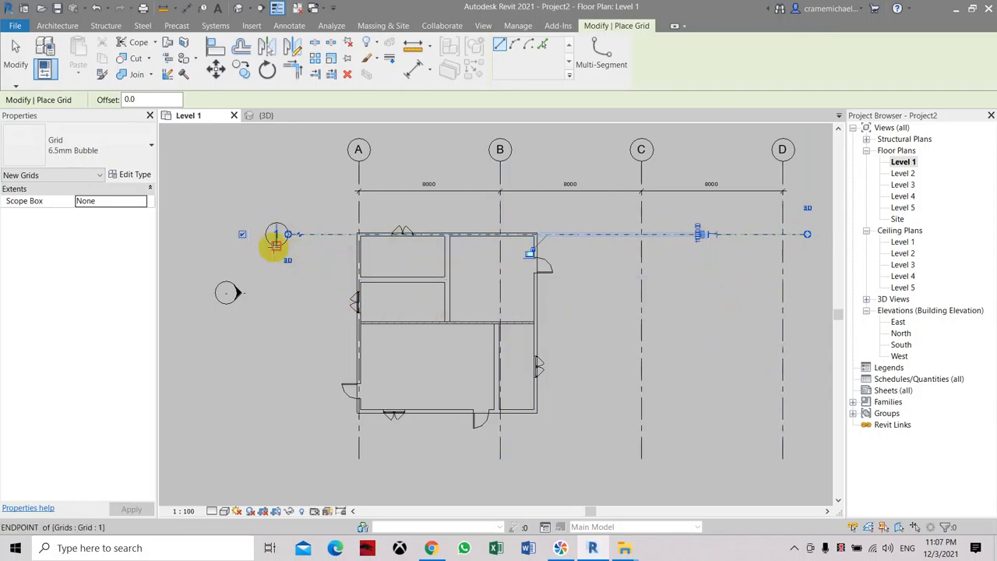
pyautogui.moveTo(274, 315)
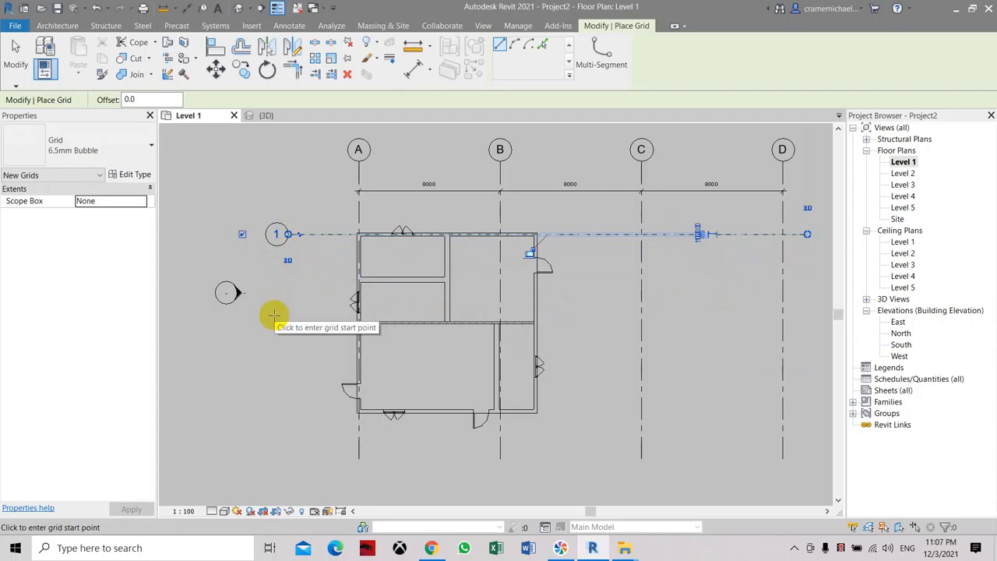
pyautogui.moveTo(273, 404)
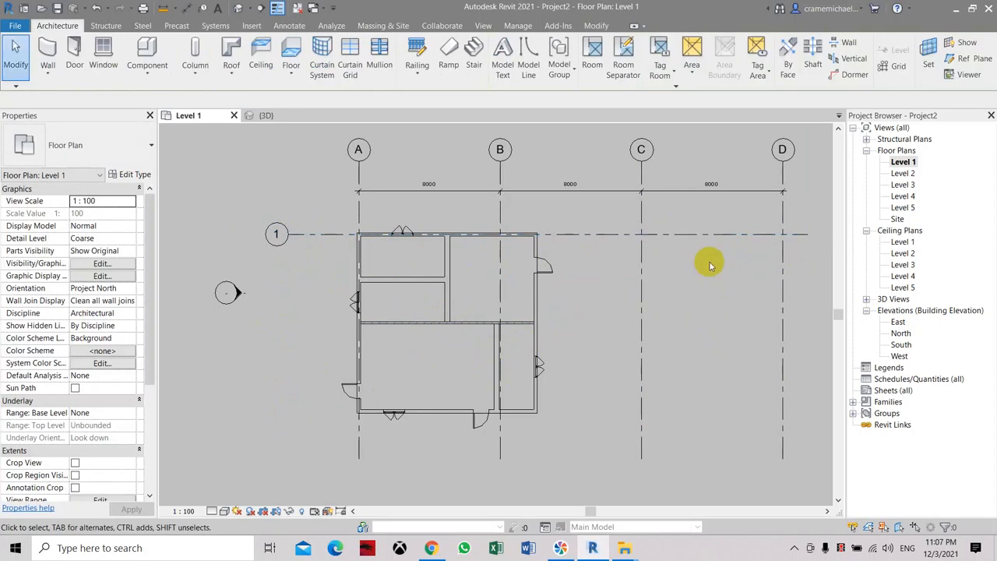
pyautogui.moveTo(898, 65)
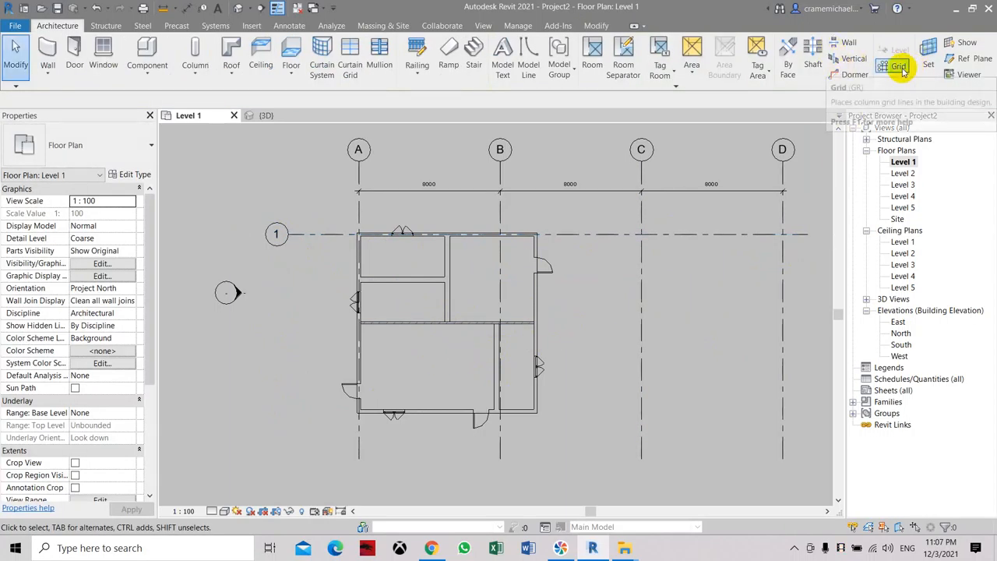
pyautogui.moveTo(899, 65)
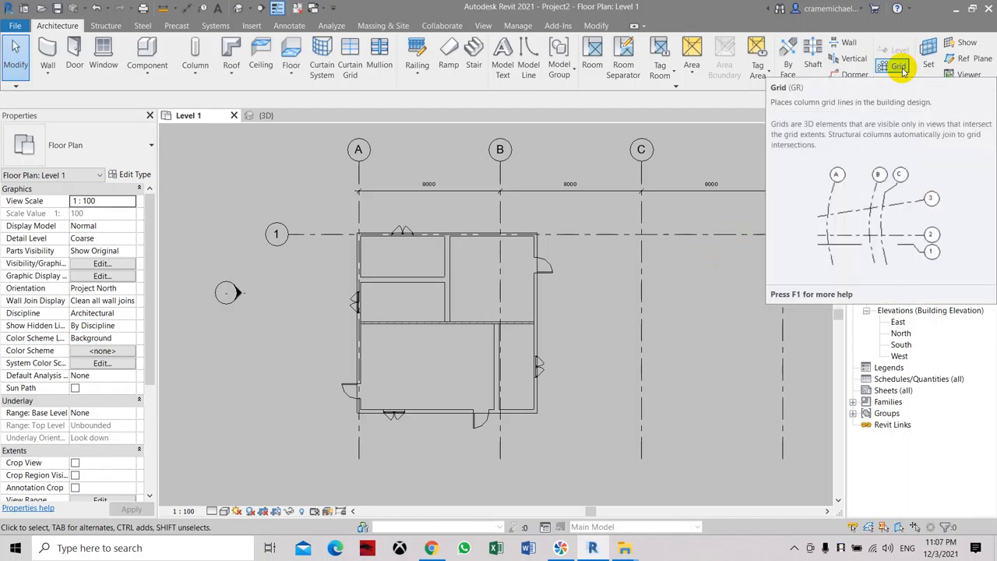
# - Draw horizontal grid lines 2 and 3 below grid 1 across the plan
pyautogui.click(898, 66)
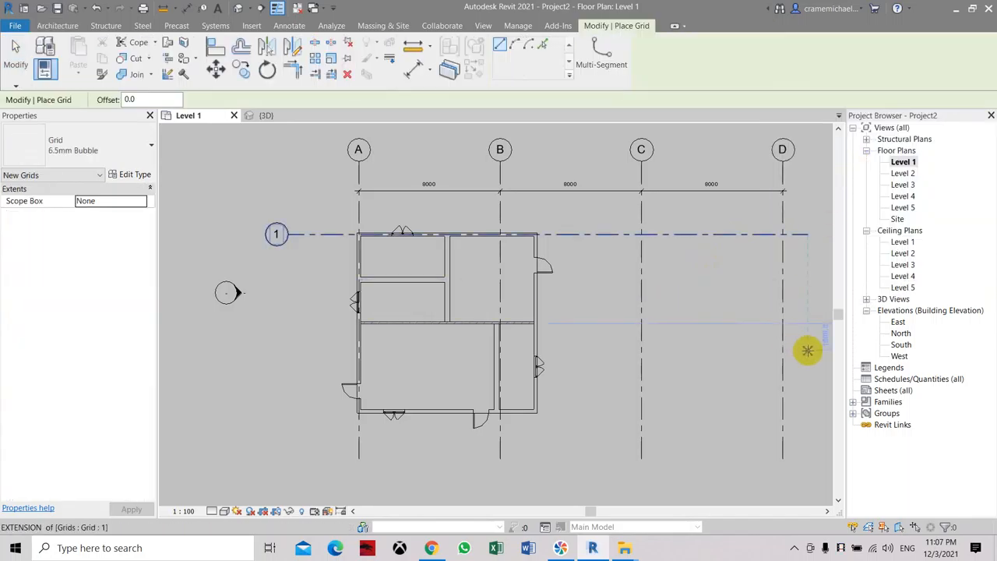
pyautogui.click(278, 356)
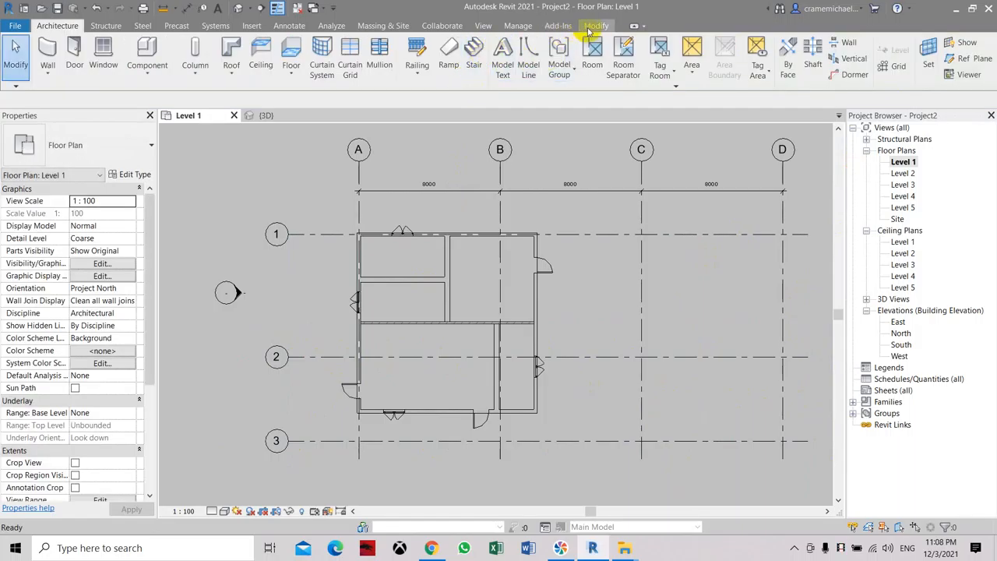
pyautogui.click(277, 234)
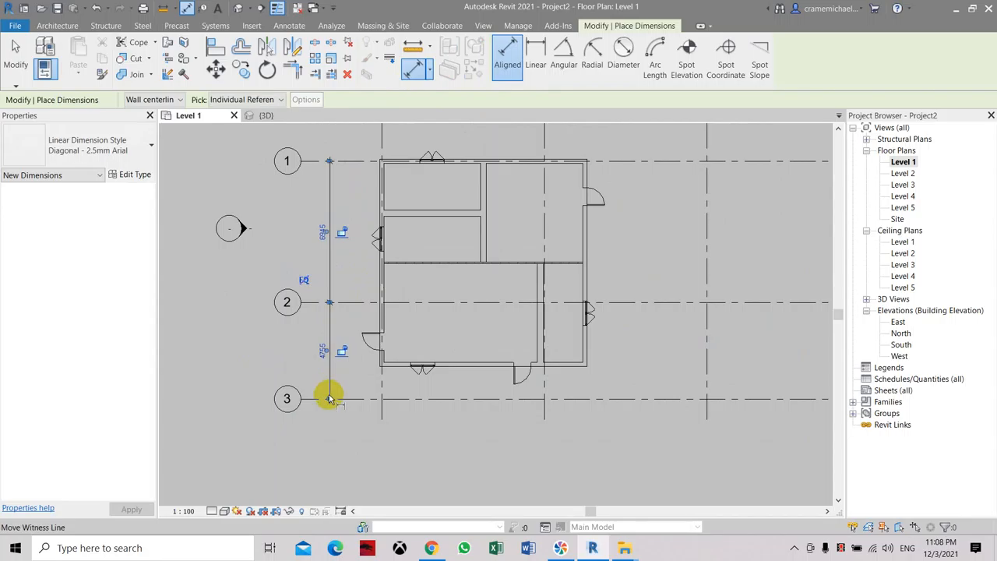
pyautogui.moveTo(330, 399)
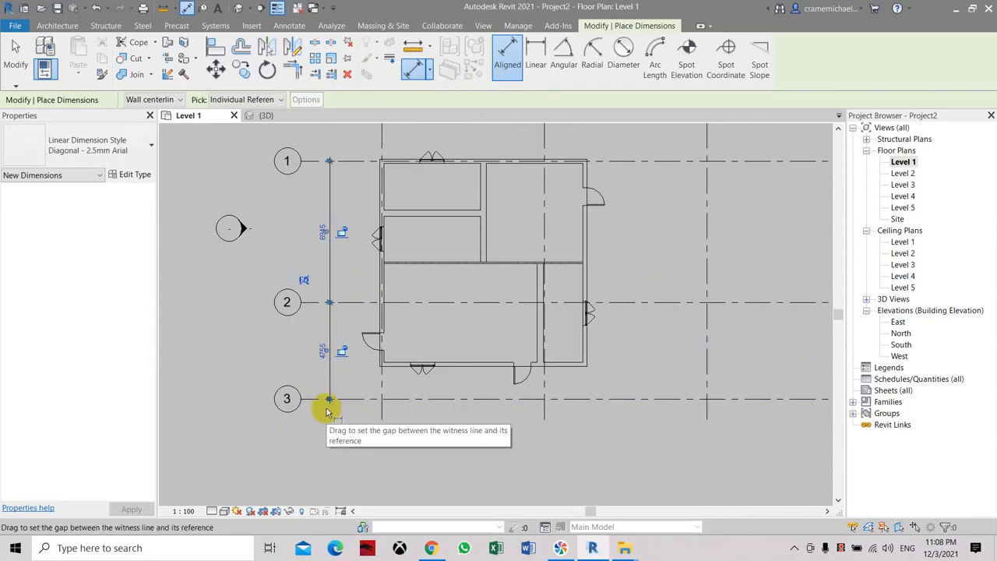
# - Finish placing the dimension string across horizontal grids 1, 2 and 3
pyautogui.press('Escape')
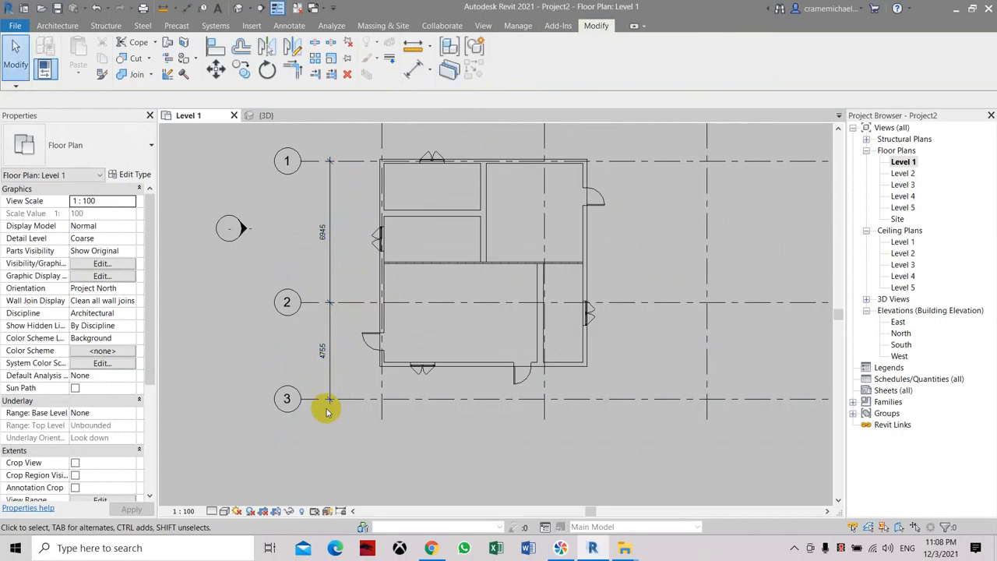
# - Set the grid 2–3 spacing to 8000 and begin retyping the 6945 spacing, entering 800
pyautogui.click(331, 399)
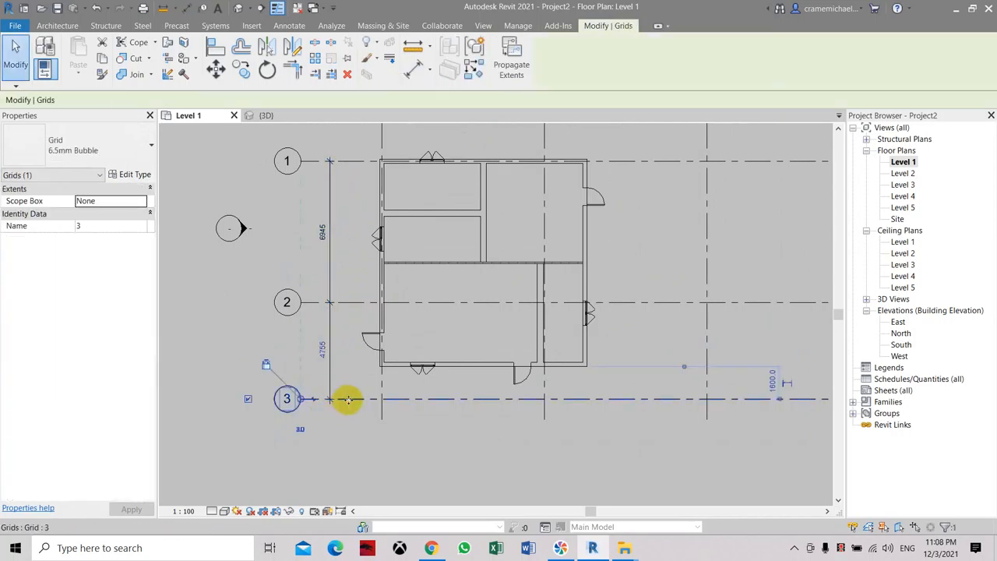
pyautogui.moveTo(325, 359)
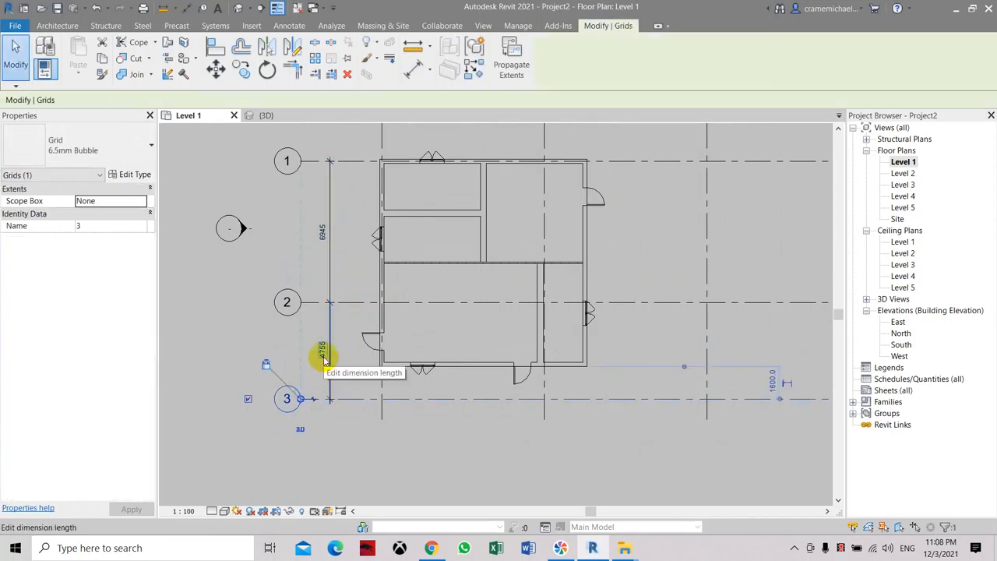
pyautogui.click(321, 348)
pyautogui.write('8000')
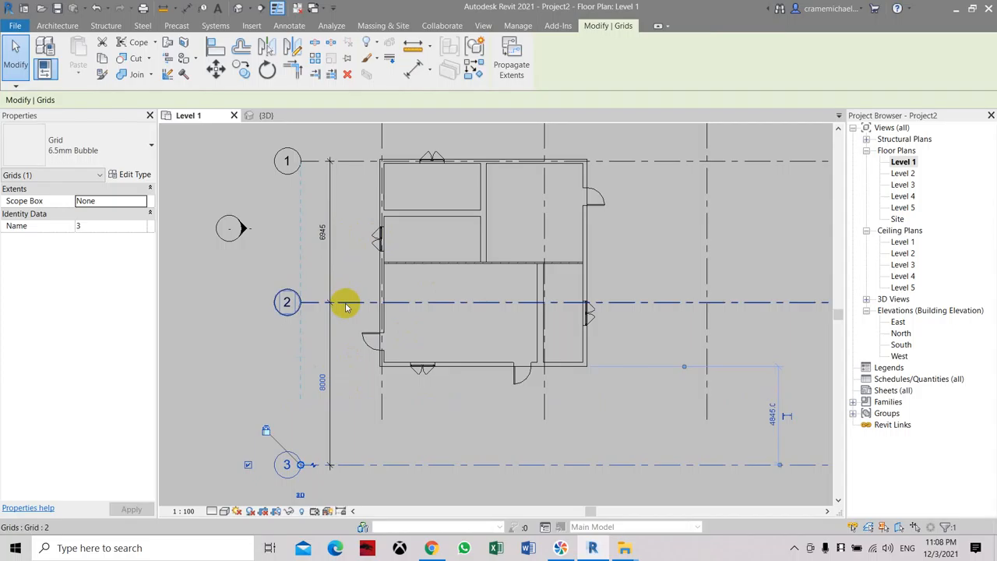
pyautogui.click(346, 303)
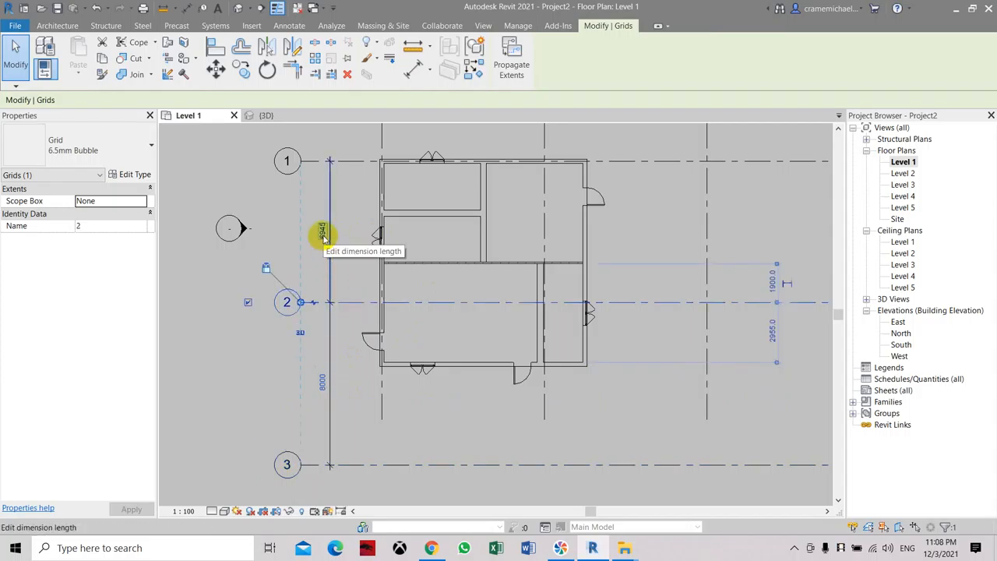
pyautogui.click(321, 233)
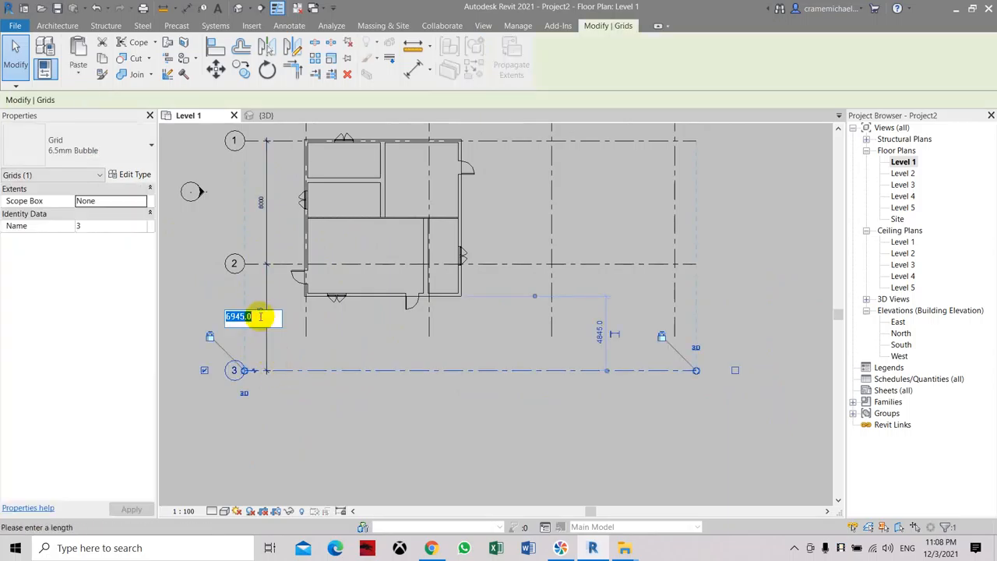
pyautogui.write('800')
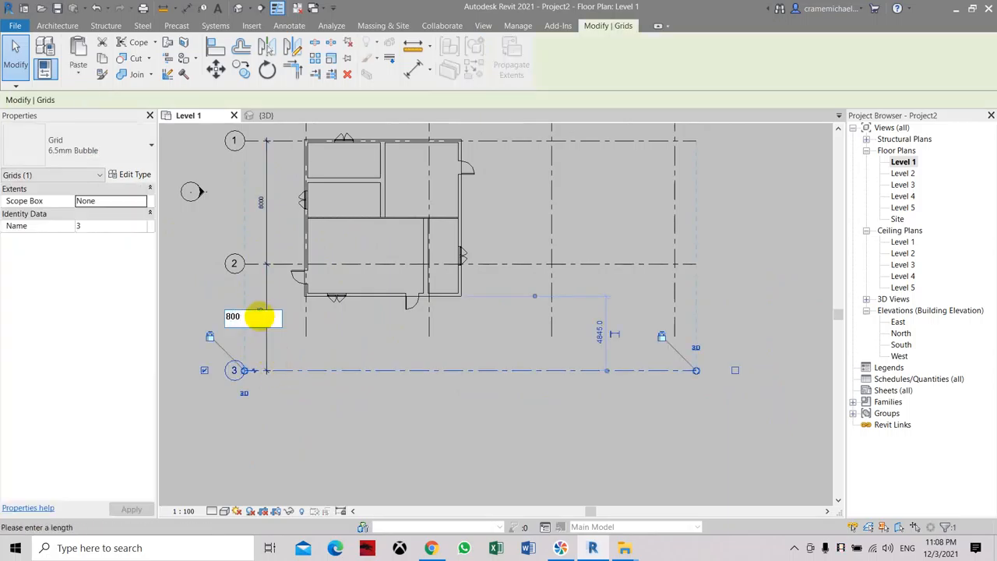